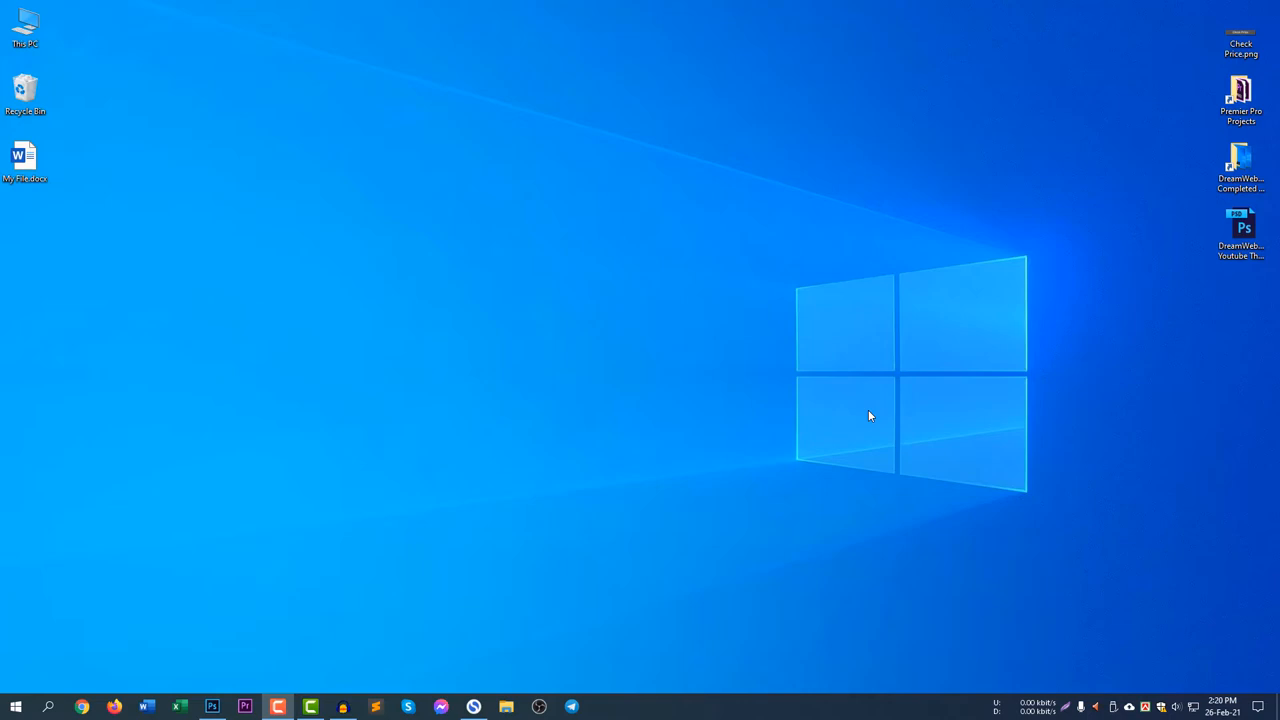
mouse_move(788, 392)
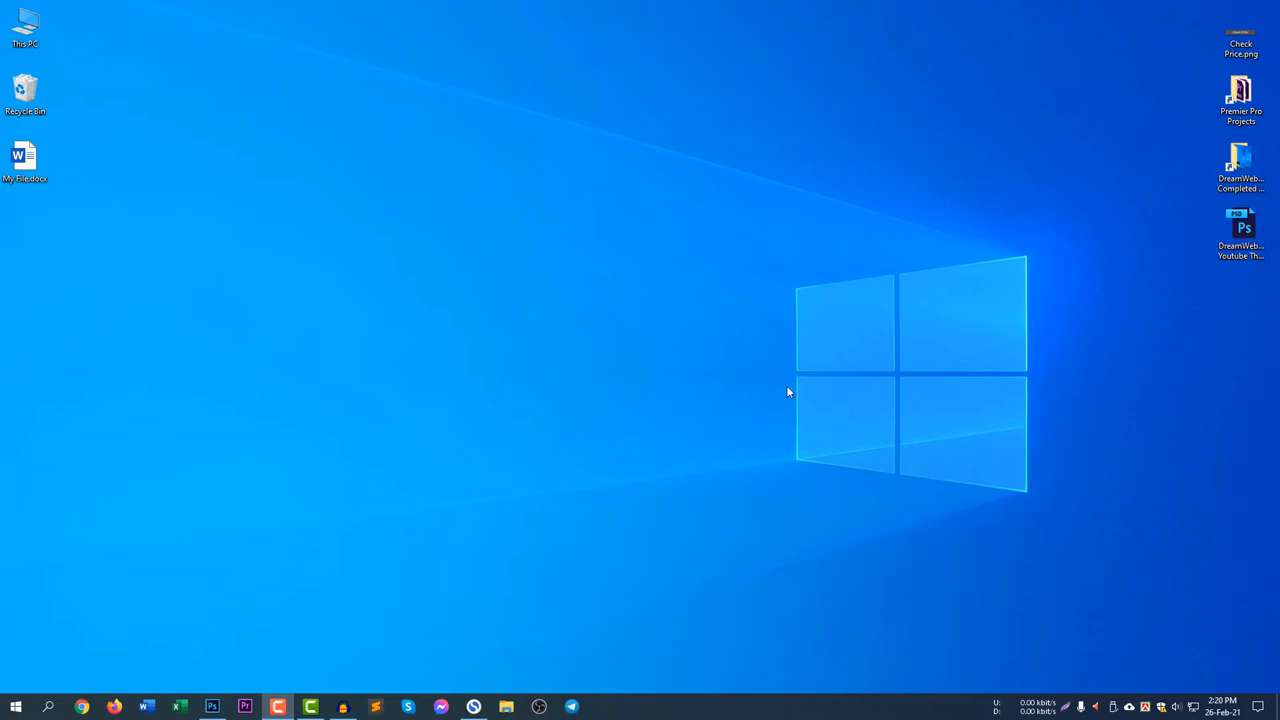
mouse_move(412, 334)
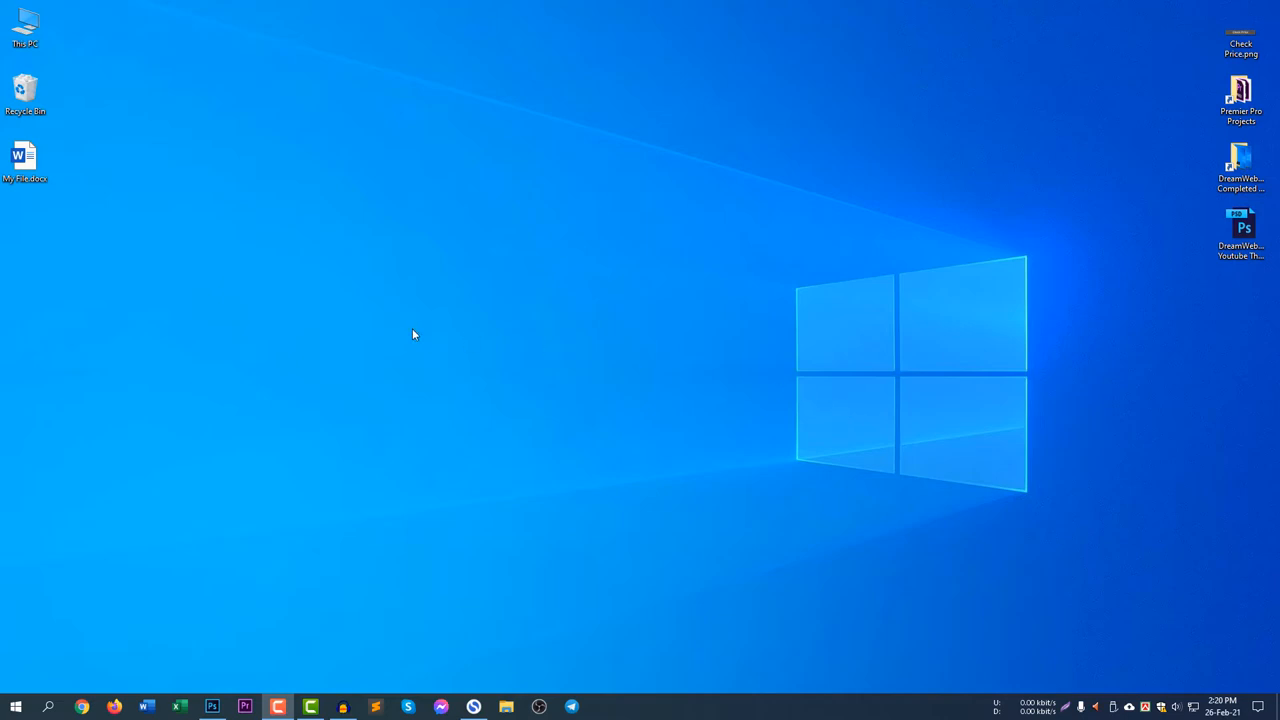
mouse_move(68, 172)
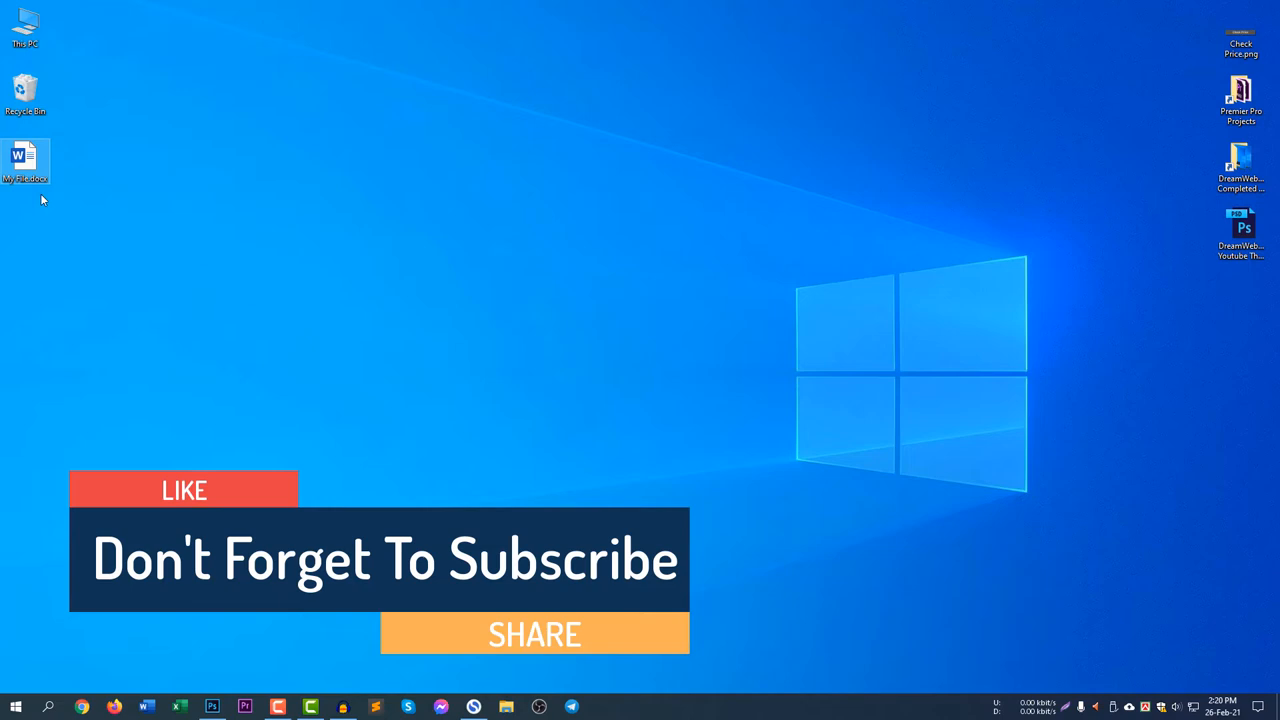
Step: Set the Hidden attribute on My File.docx through its Properties so it vanishes from the desktop
right_click(24, 160)
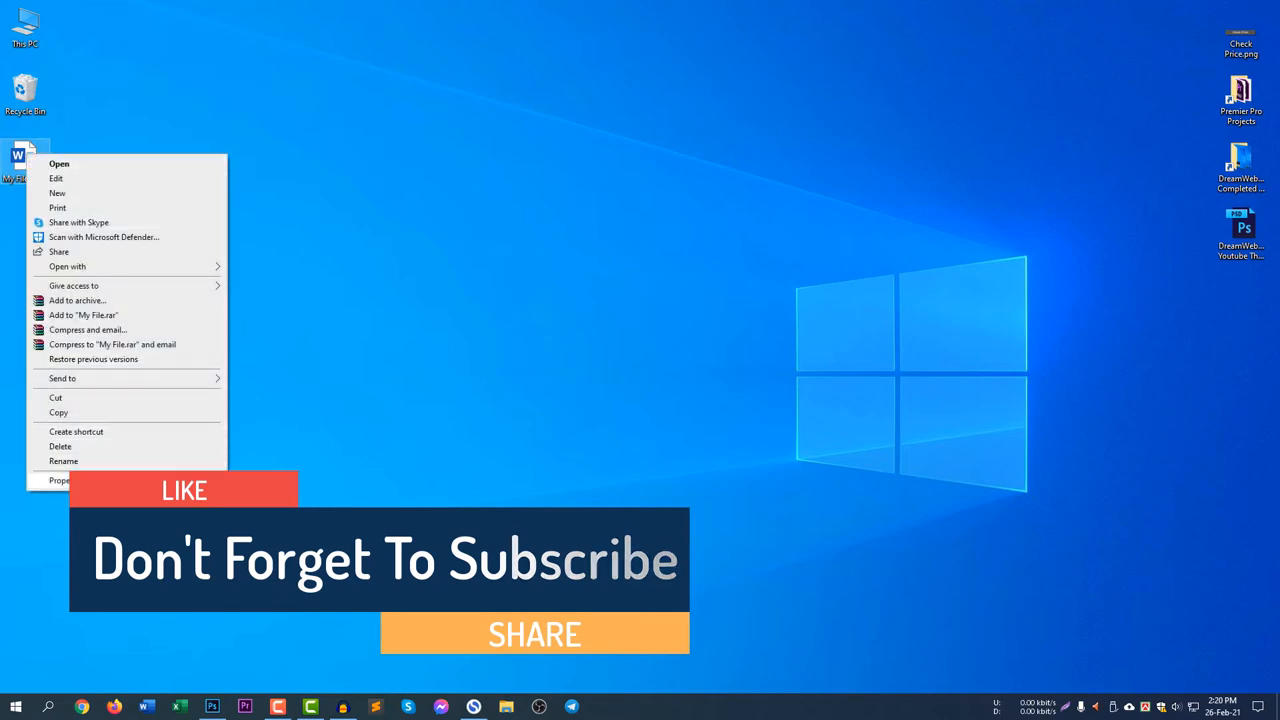
left_click(64, 480)
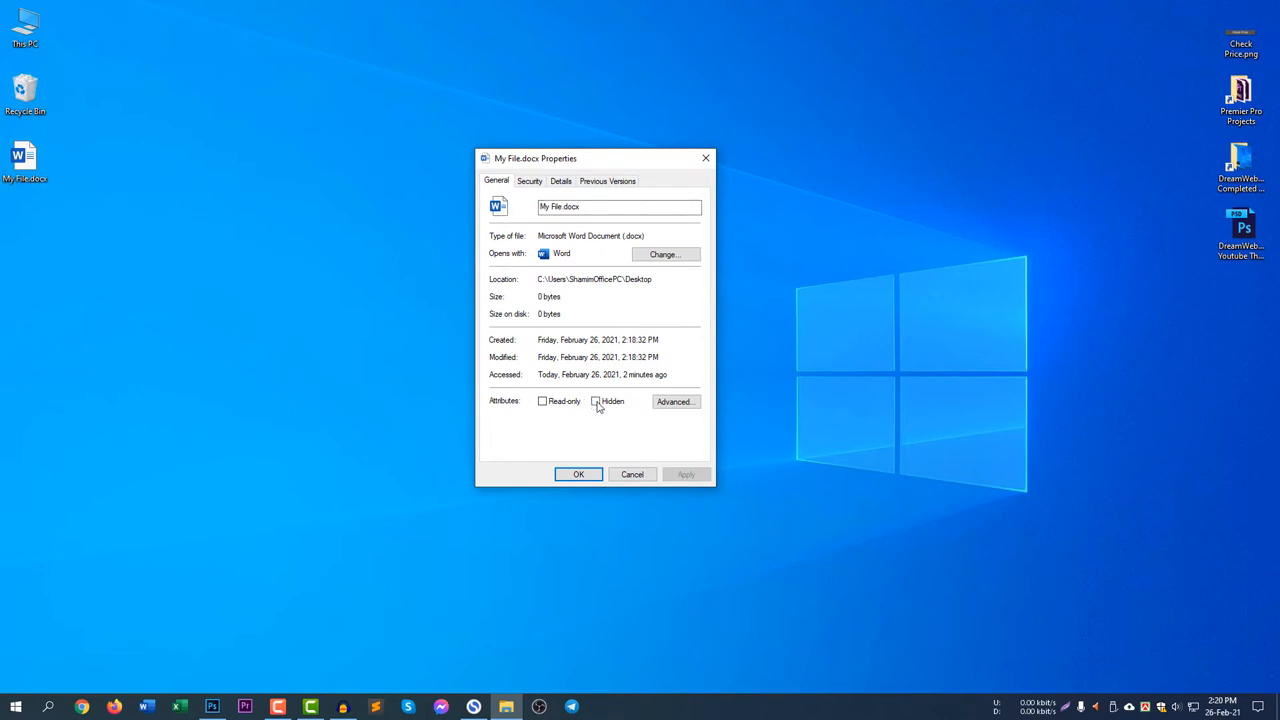
left_click(596, 400)
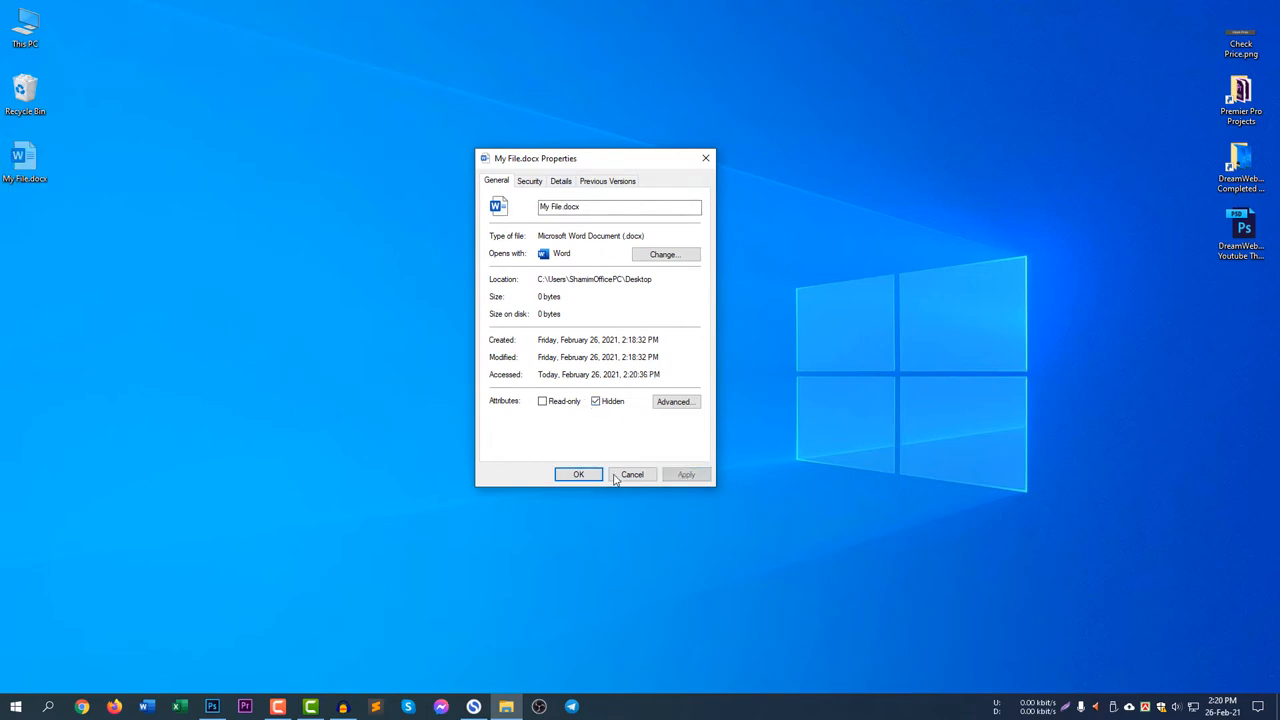
left_click(632, 474)
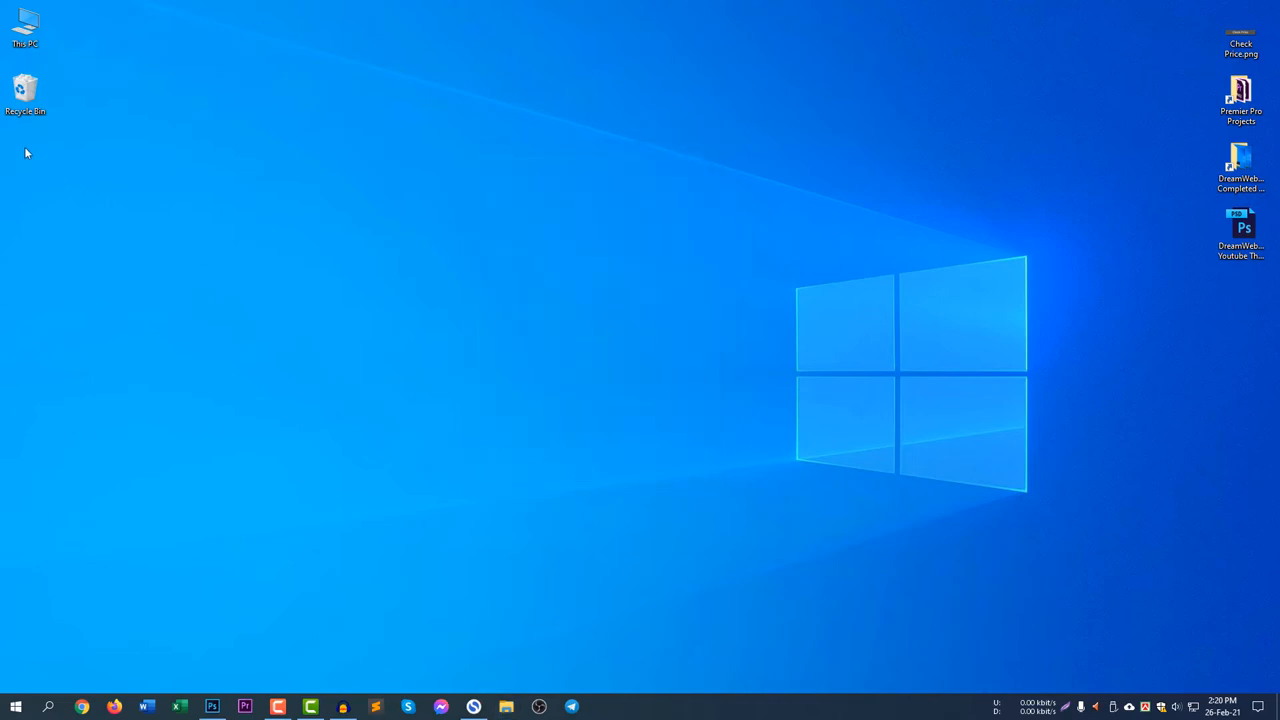
mouse_move(28, 160)
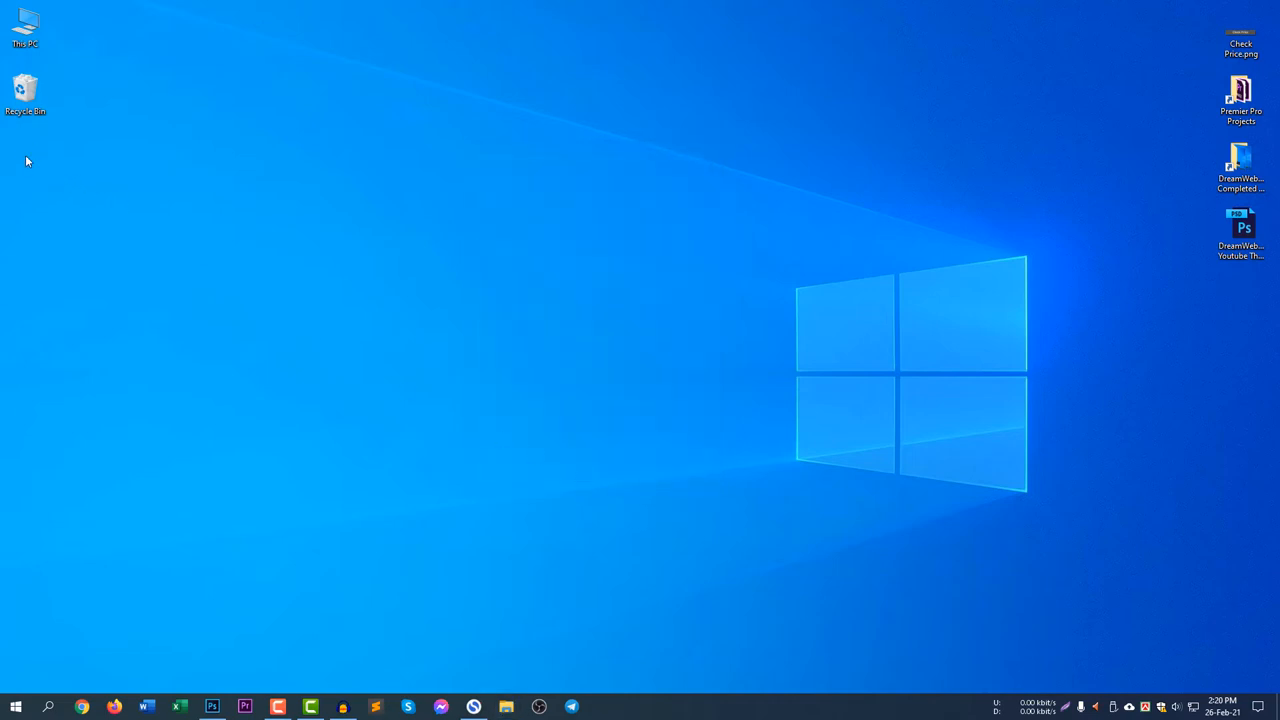
mouse_move(480, 362)
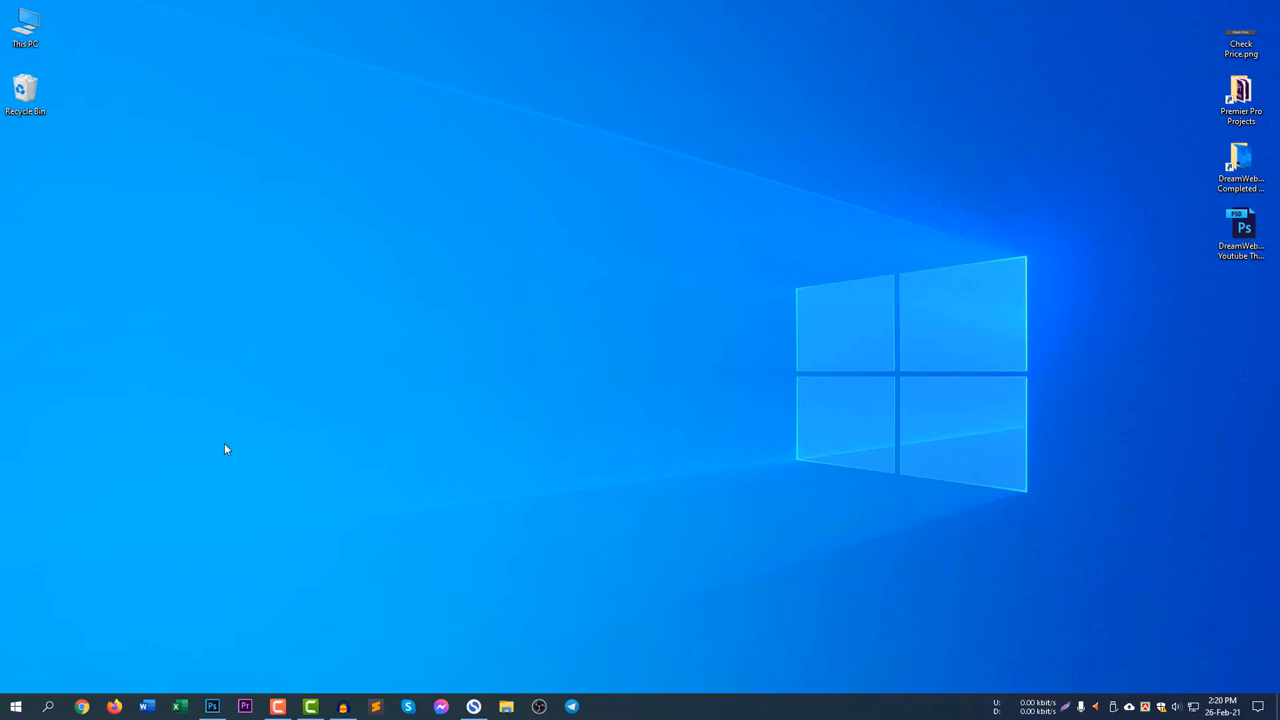
Step: Find File Explorer Options from Start search and reach its View settings
left_click(48, 708)
type("file explorer o")
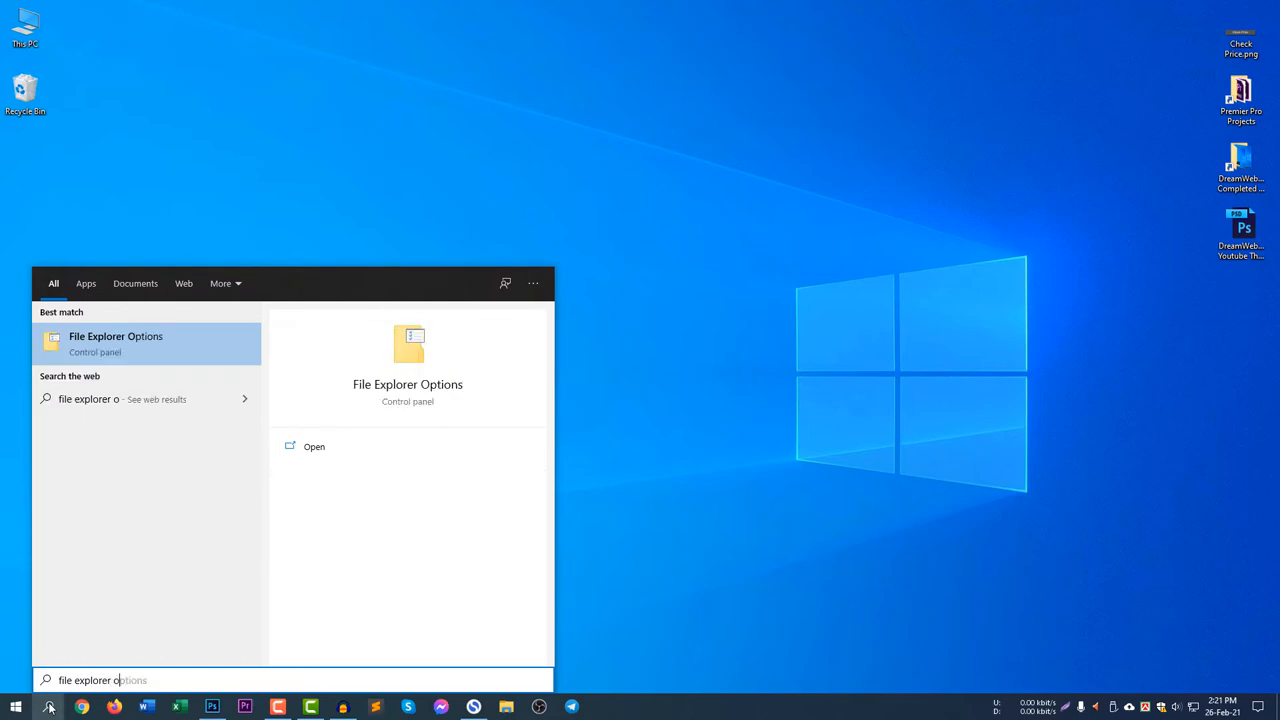
type("ptions")
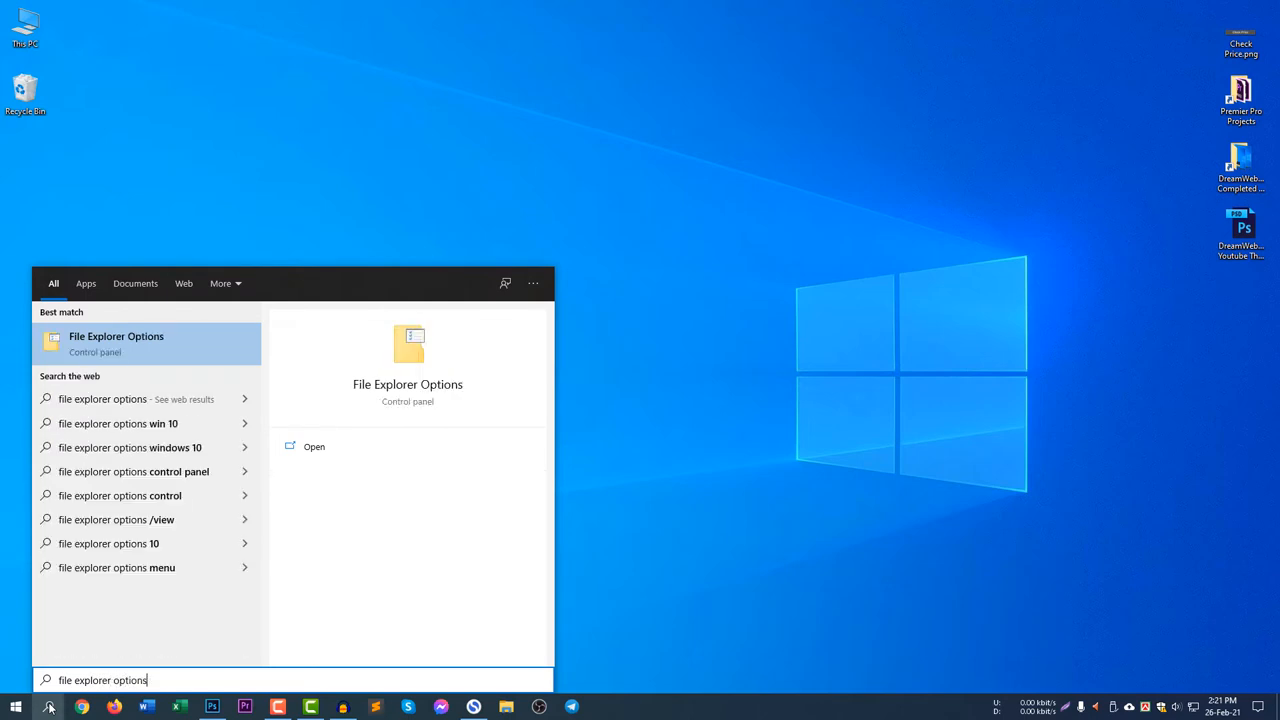
mouse_move(148, 448)
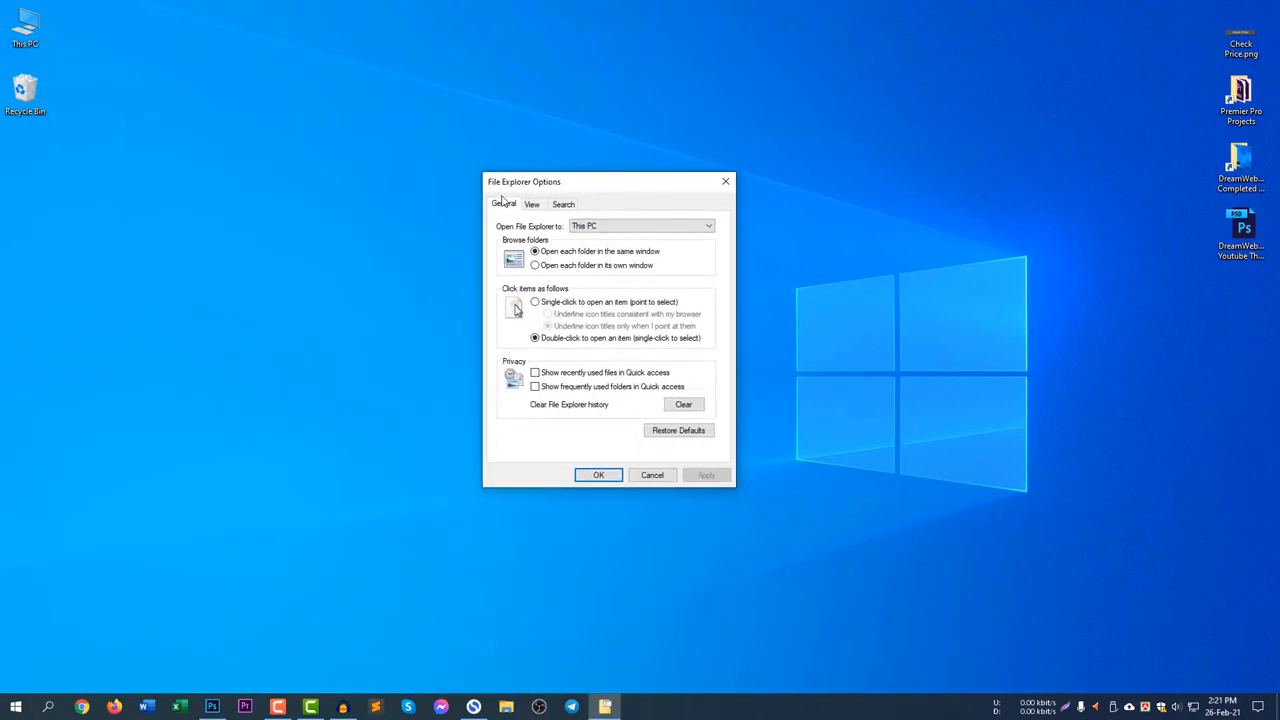
left_click(532, 204)
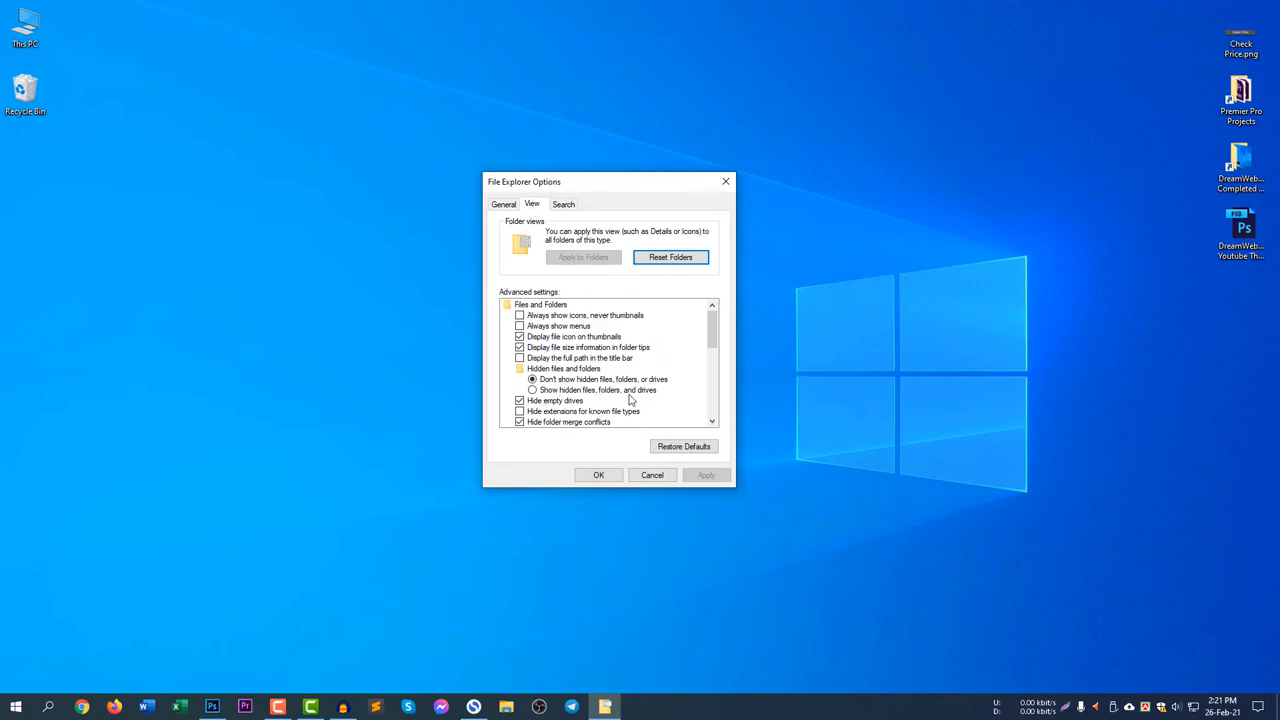
Step: Select 'Show hidden files, folders, and drives', apply it and close the dialog
left_click(532, 390)
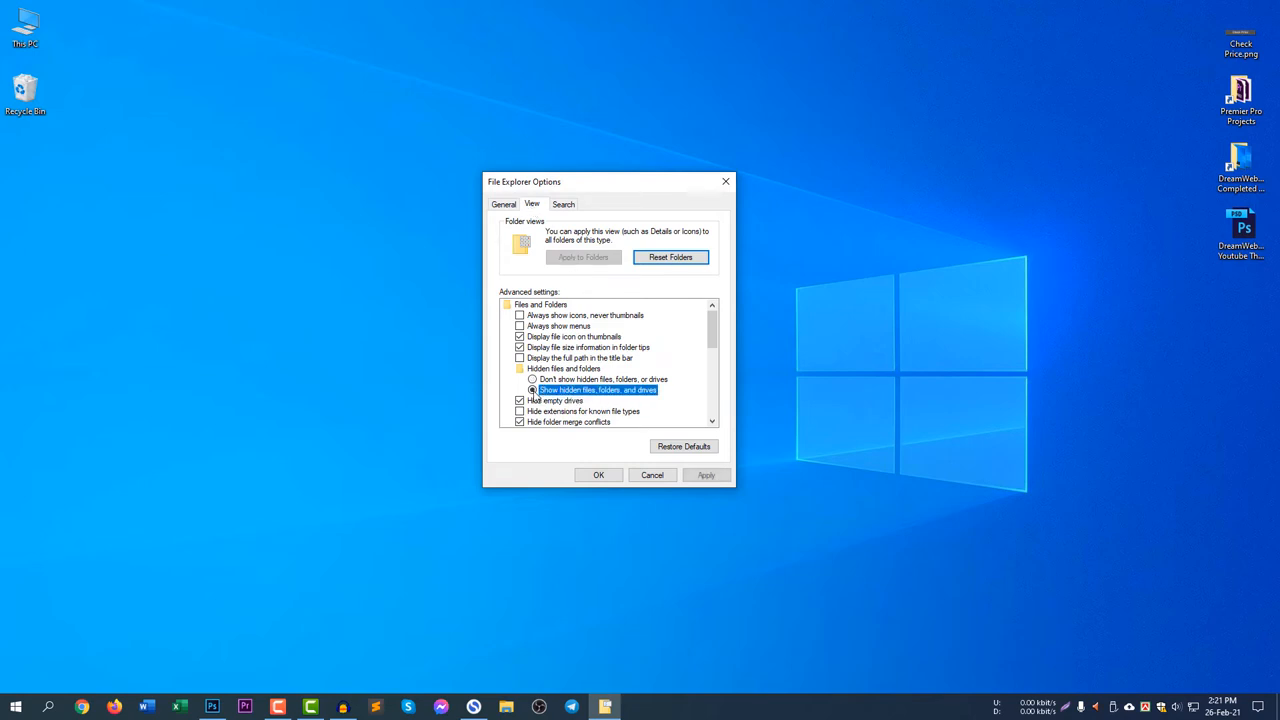
left_click(706, 476)
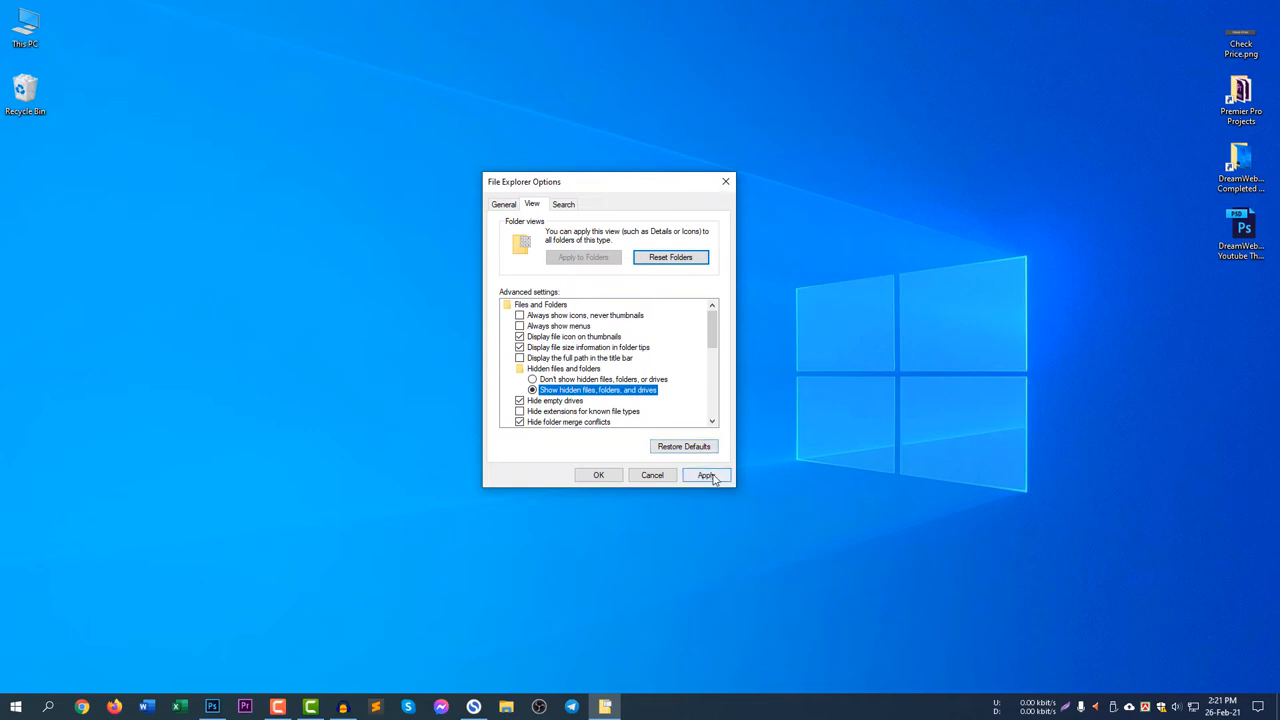
left_click(706, 476)
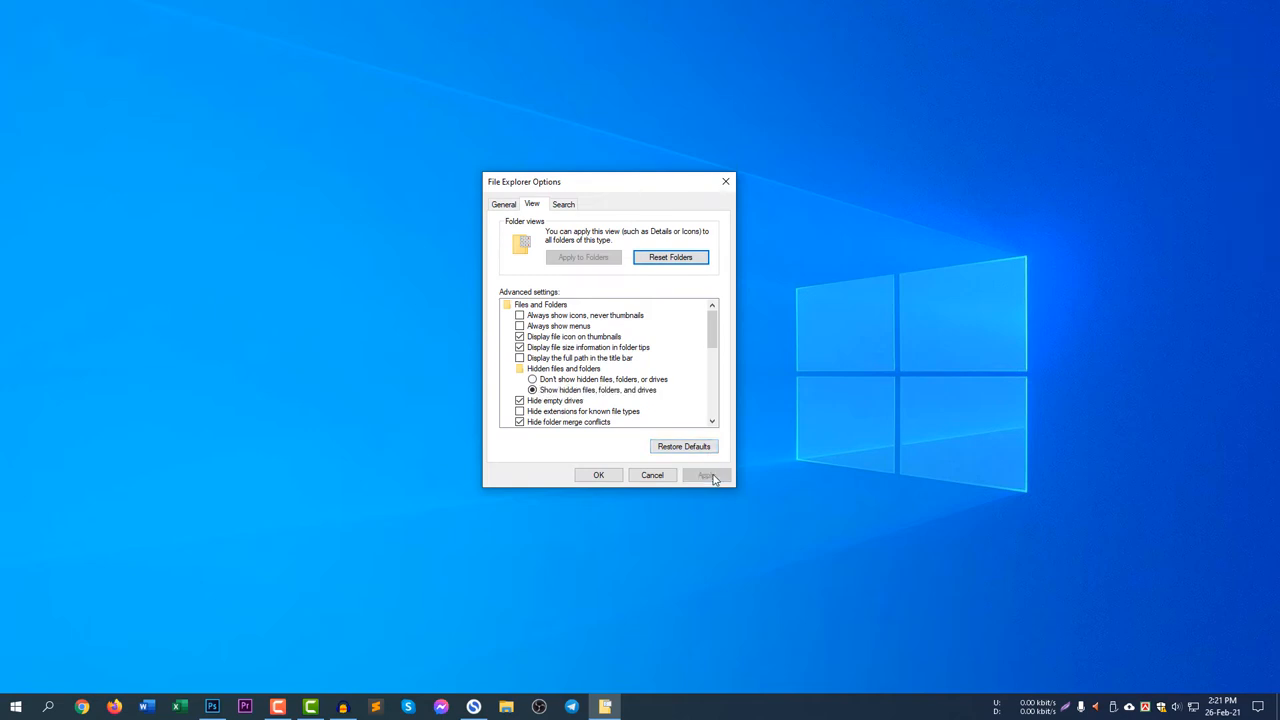
left_click(598, 474)
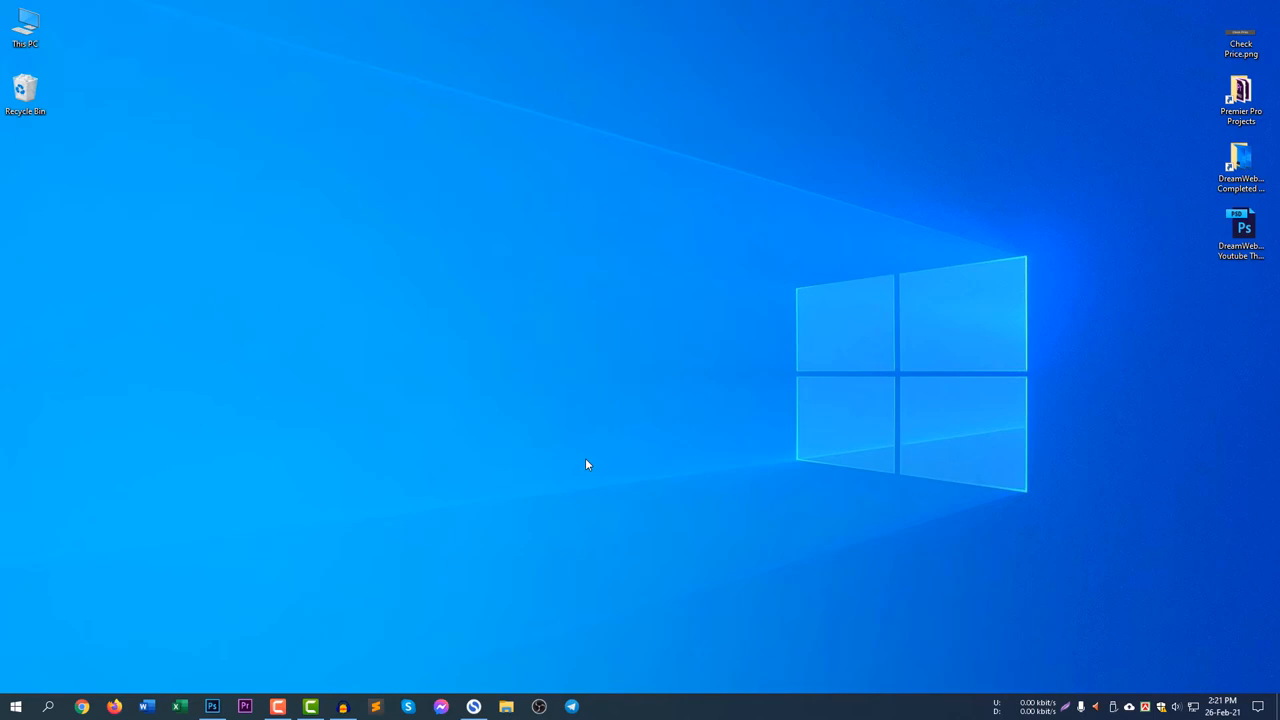
mouse_move(412, 302)
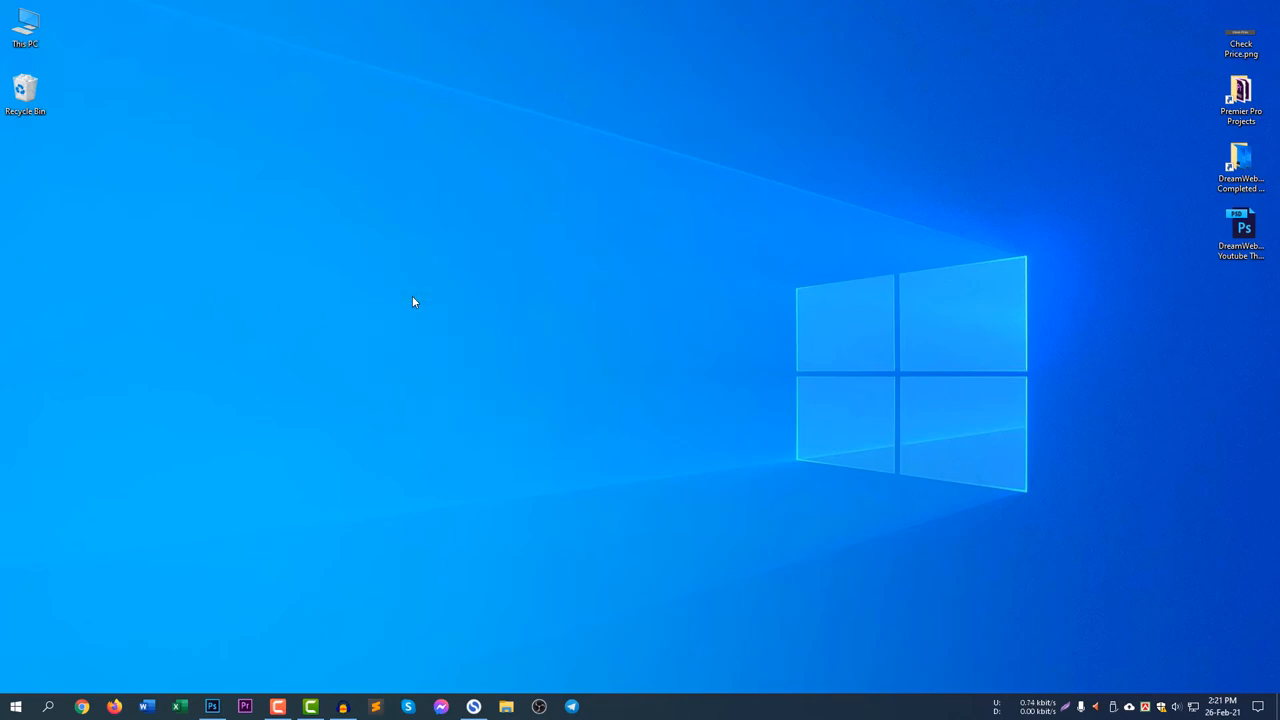
mouse_move(196, 556)
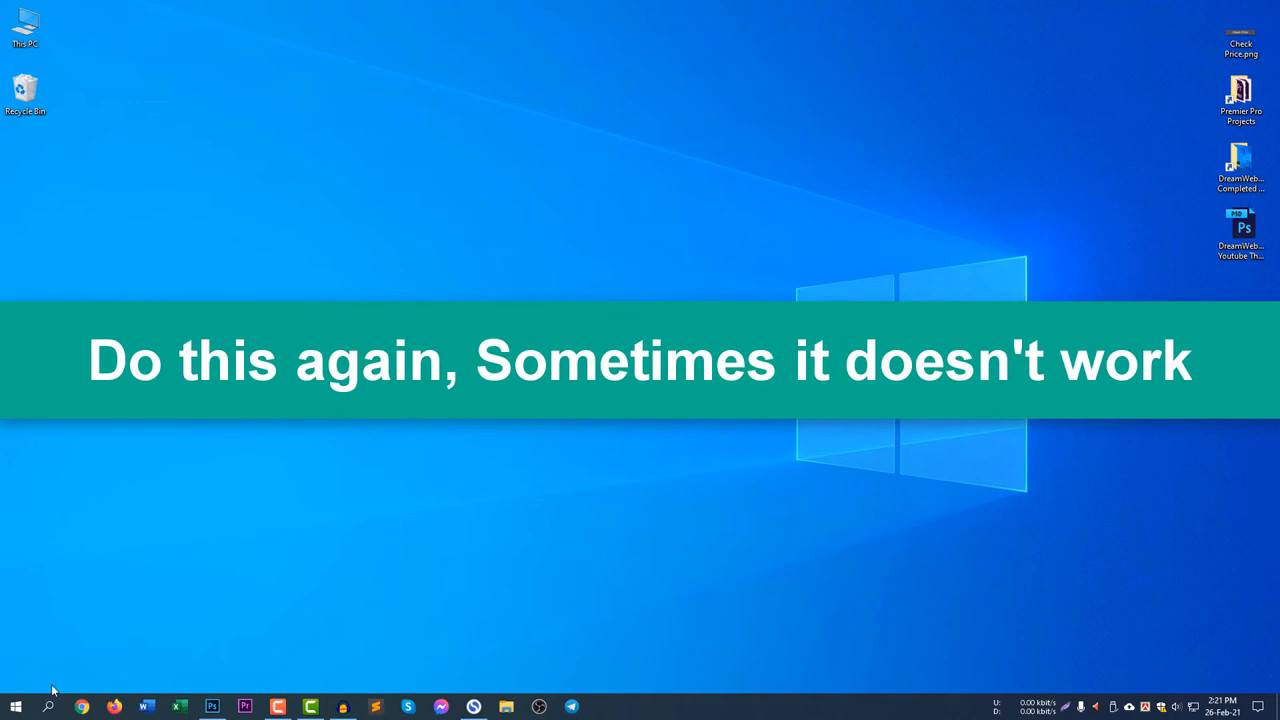
mouse_move(268, 438)
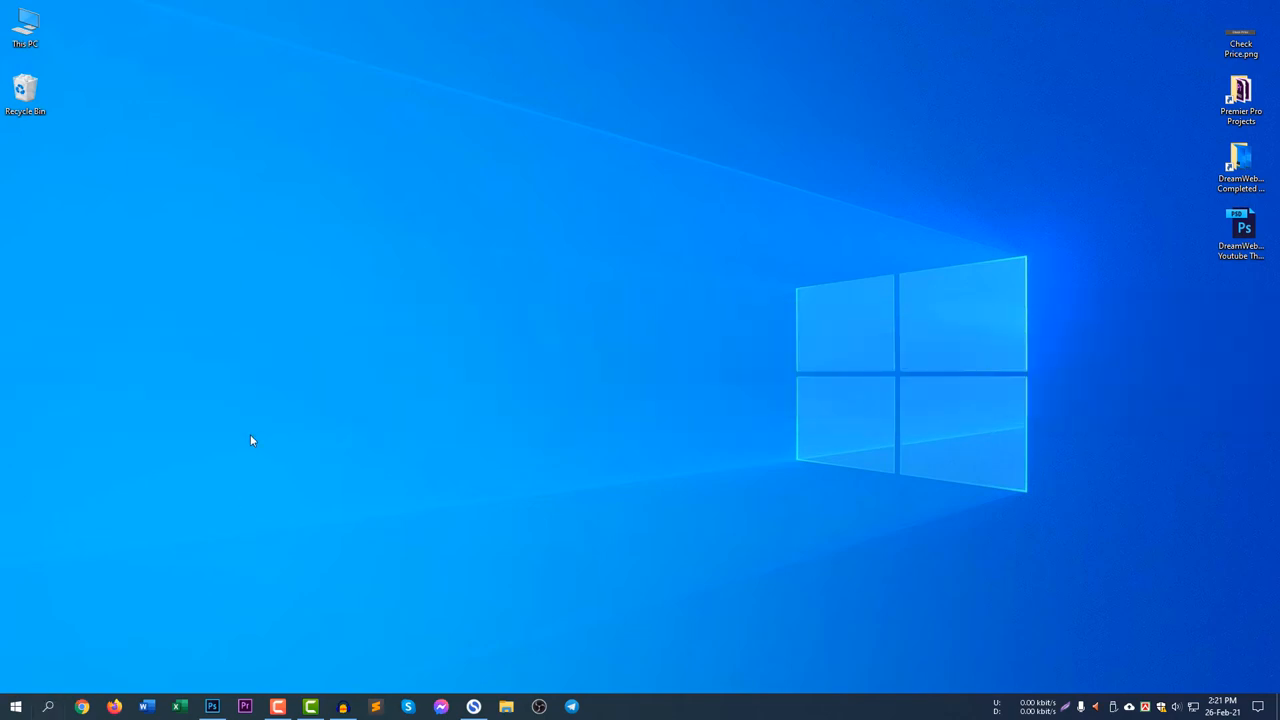
Step: Search 'file Explorer' from Start and launch File Explorer Options again
left_click(48, 706)
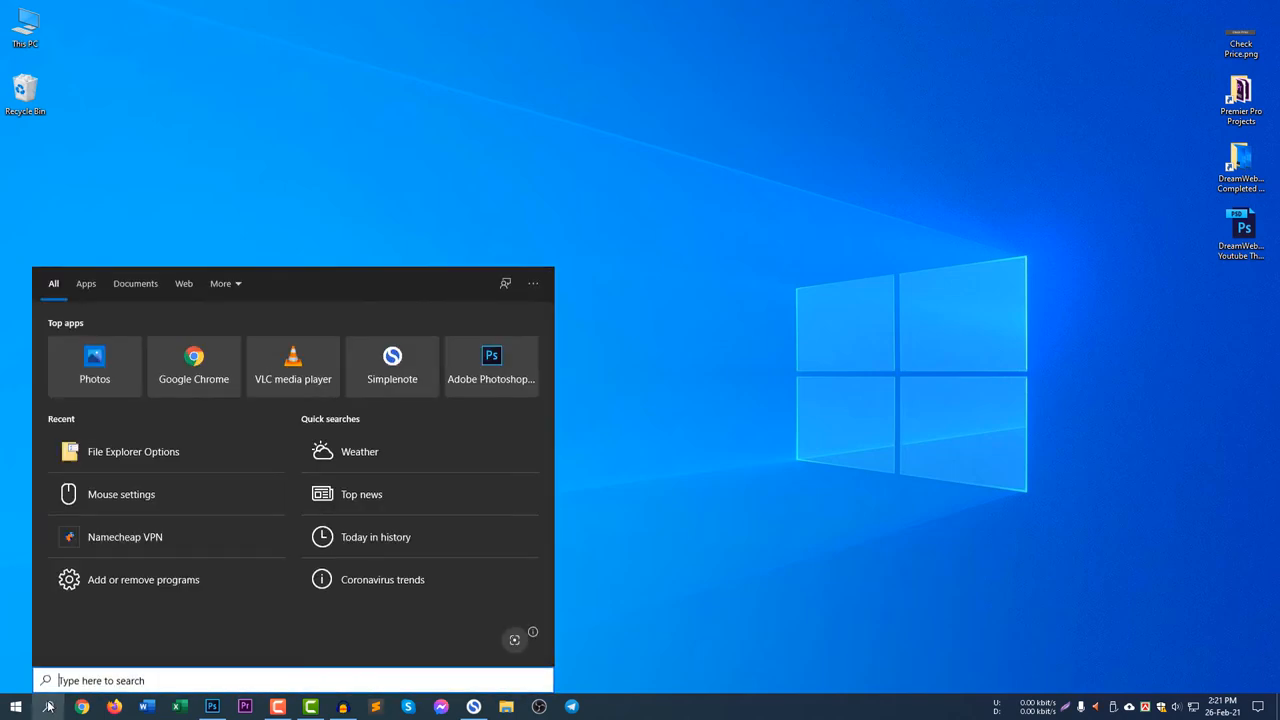
type("file")
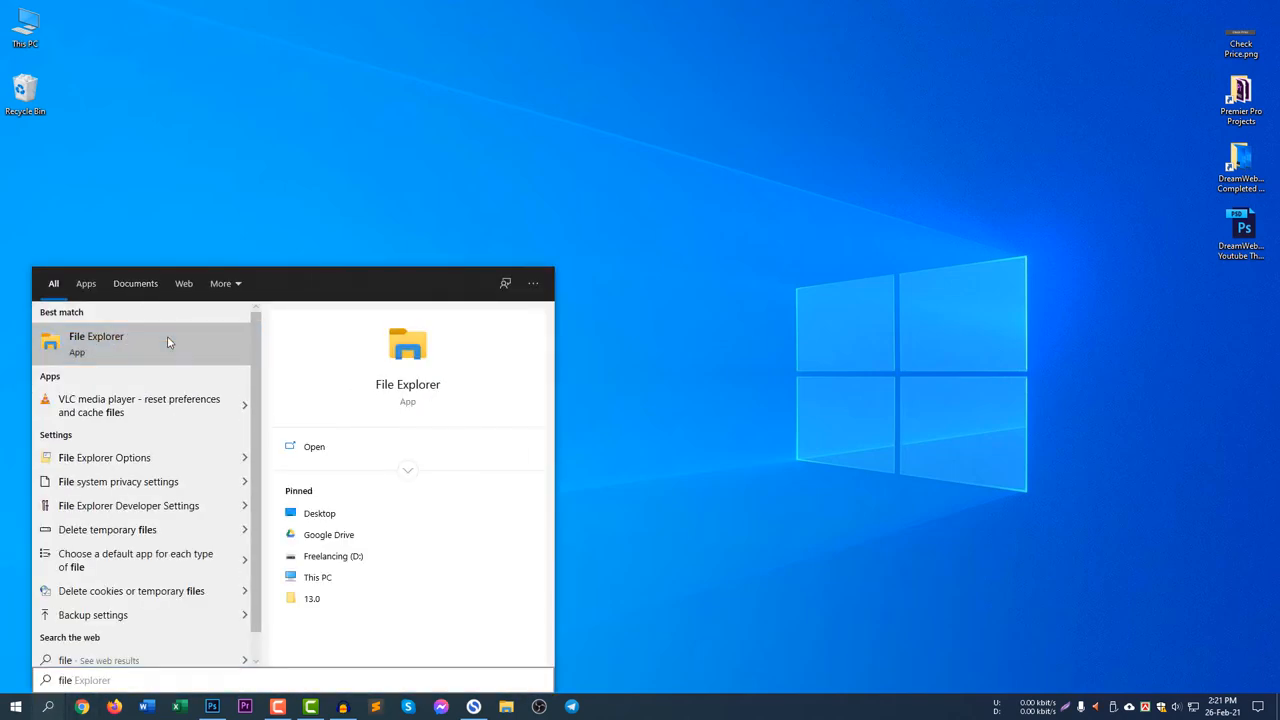
mouse_move(136, 220)
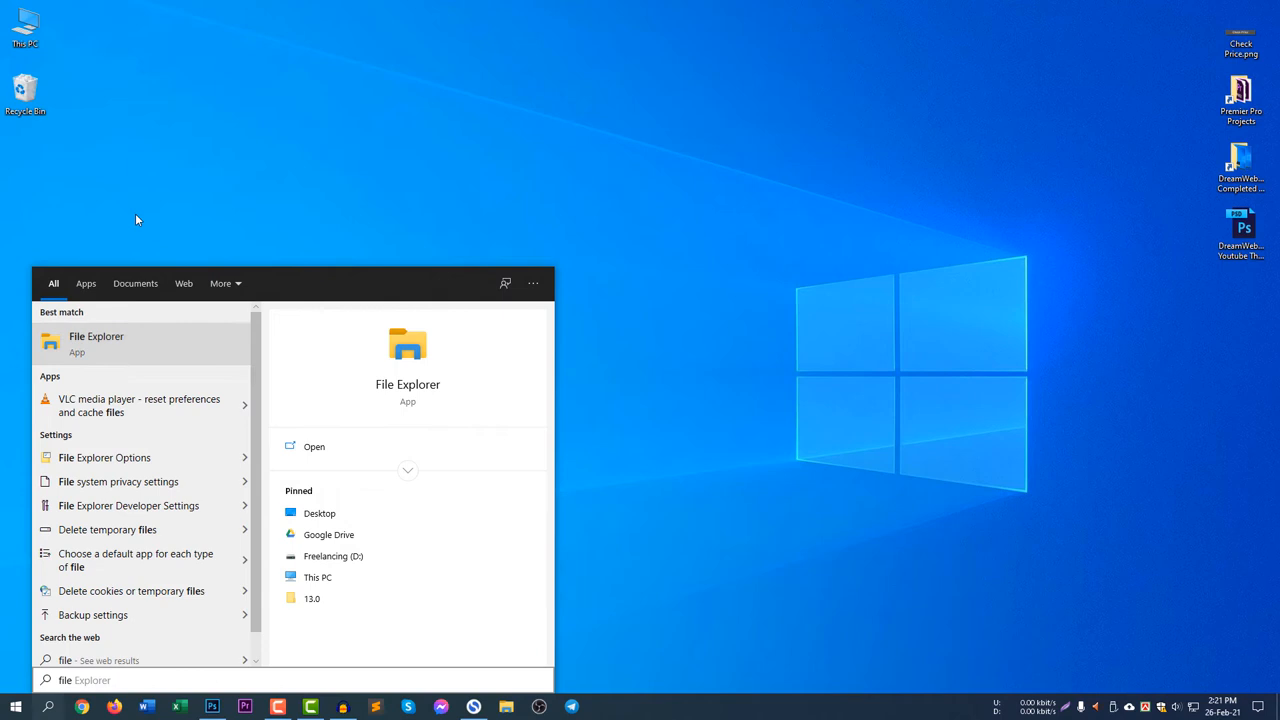
type("Explorer op")
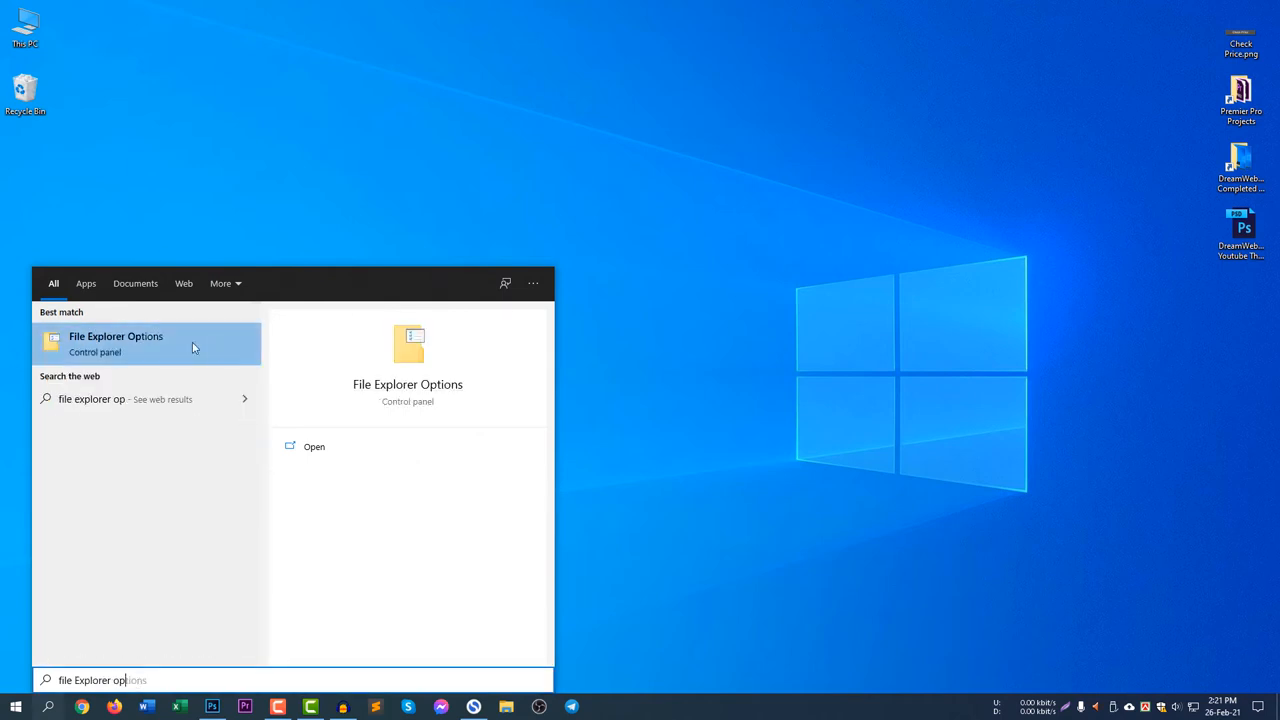
left_click(116, 336)
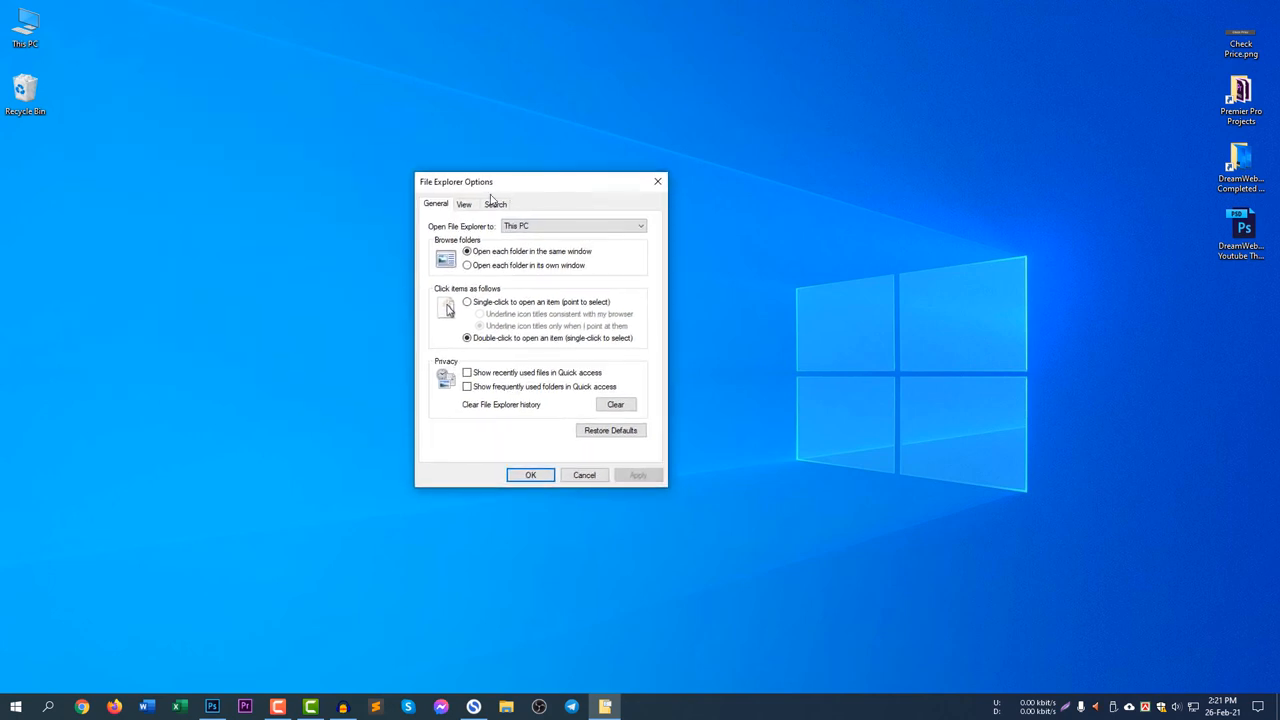
Step: In the View settings select 'Show hidden files, folders, and drives' and confirm with OK
left_click(464, 204)
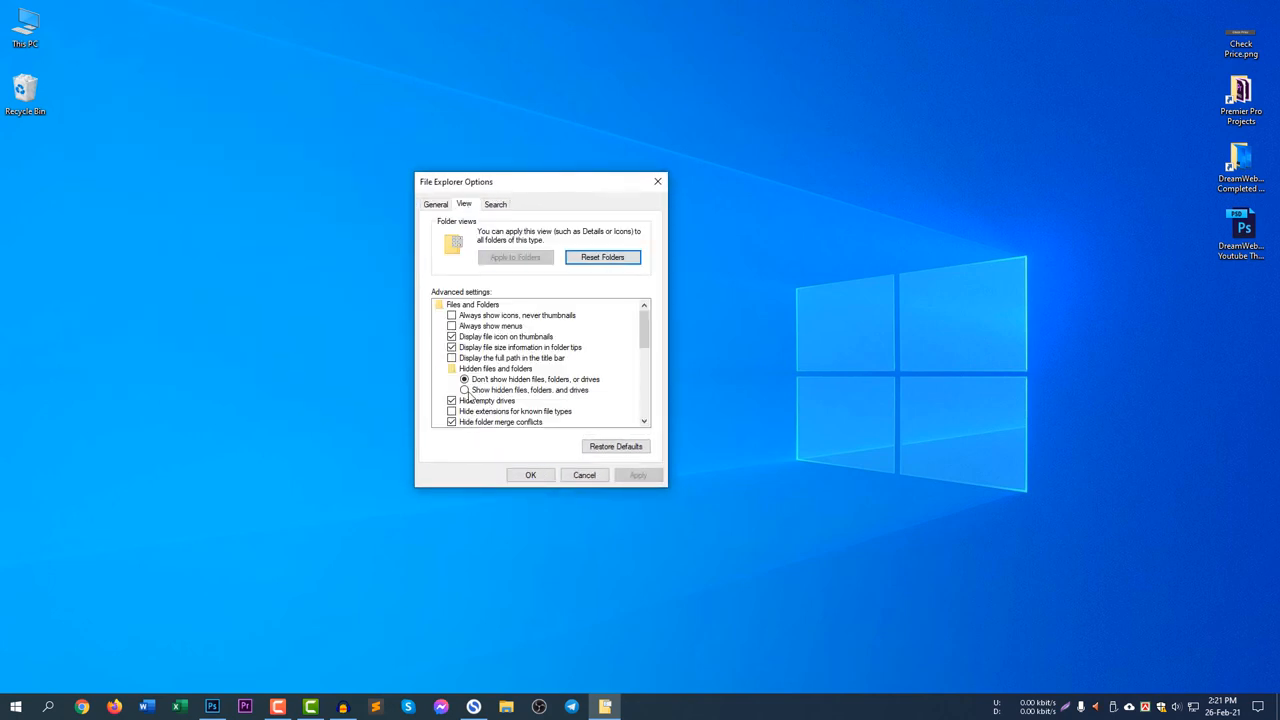
left_click(464, 390)
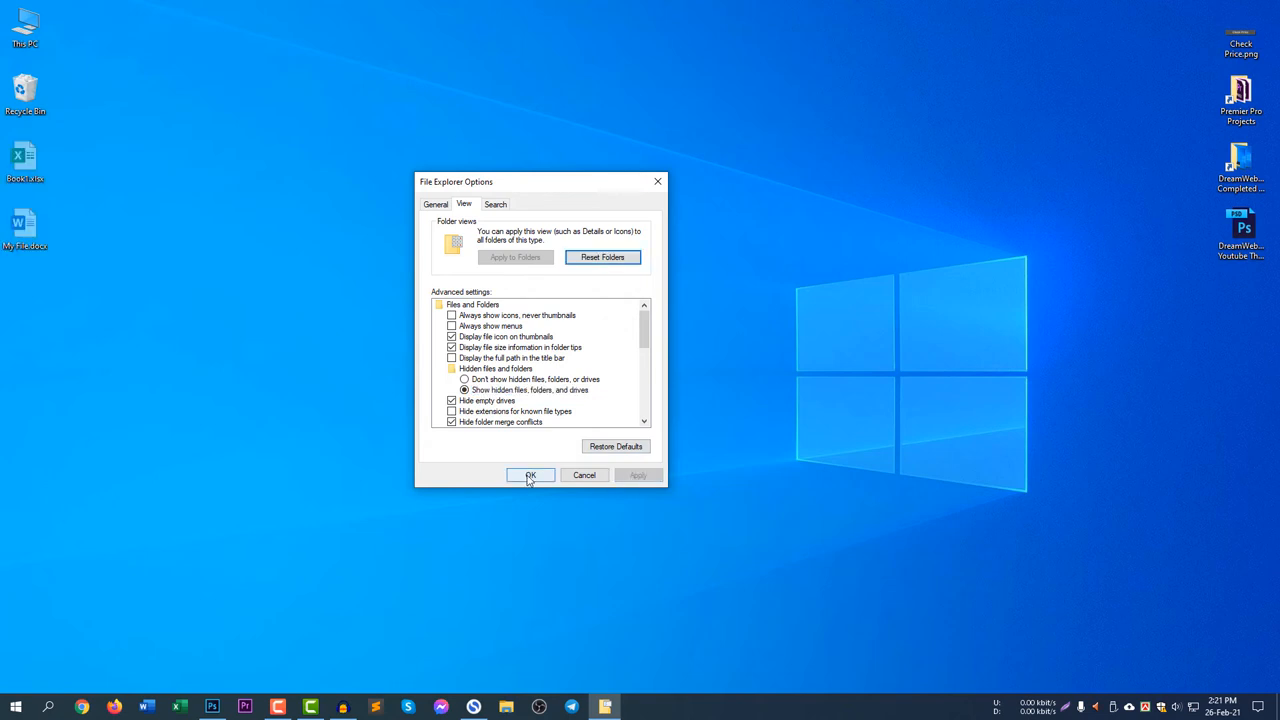
left_click(530, 476)
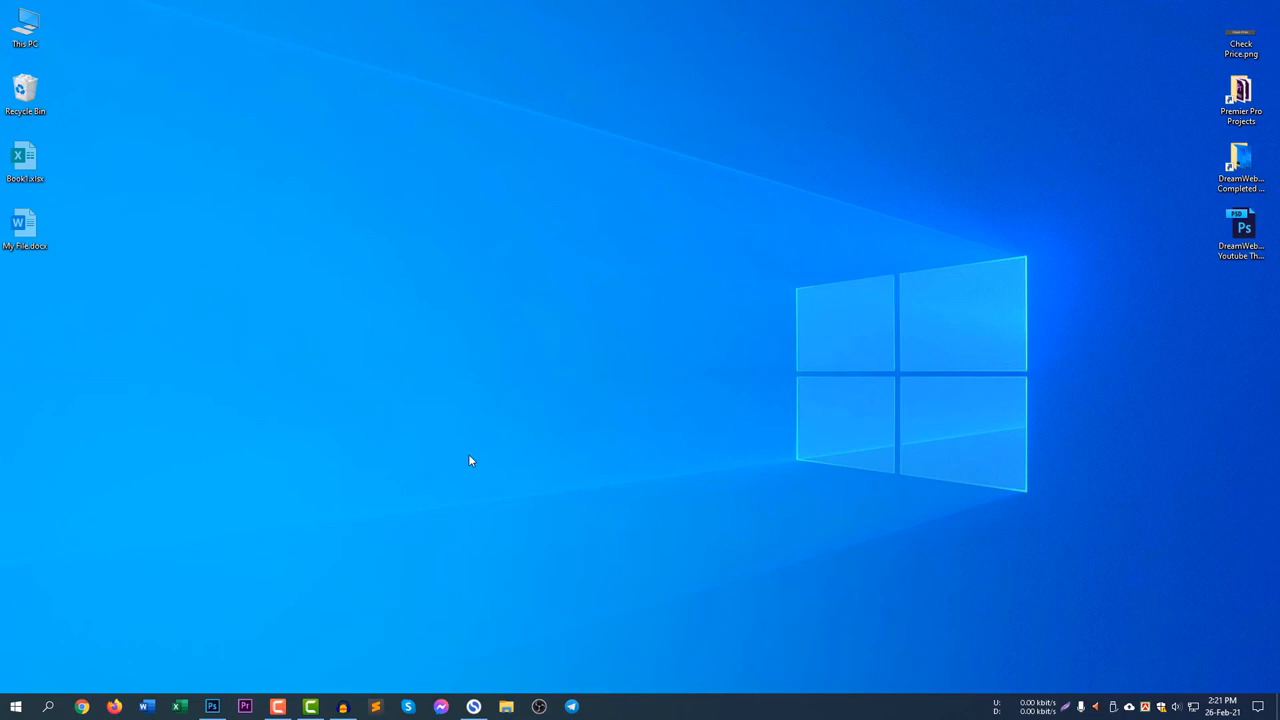
mouse_move(420, 464)
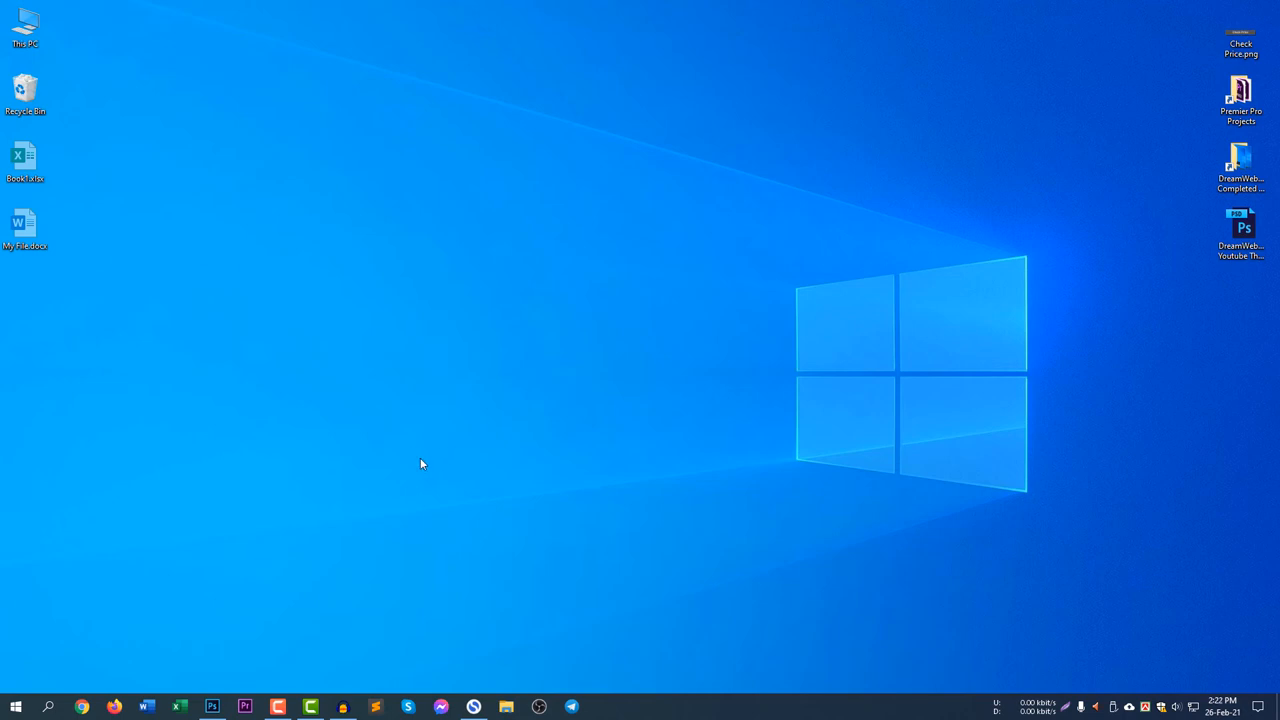
Step: Select the faded My File.docx, drag it across the desktop and drop it next to Recycle Bin
left_click(24, 224)
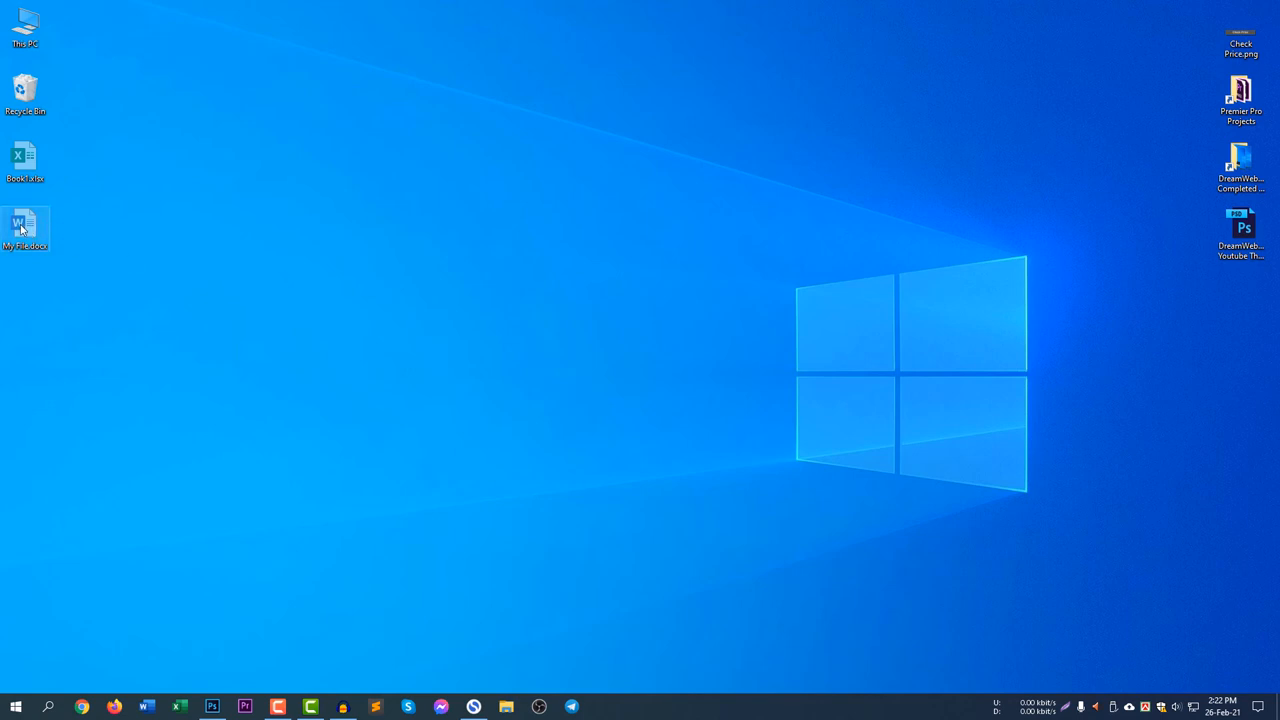
mouse_move(100, 248)
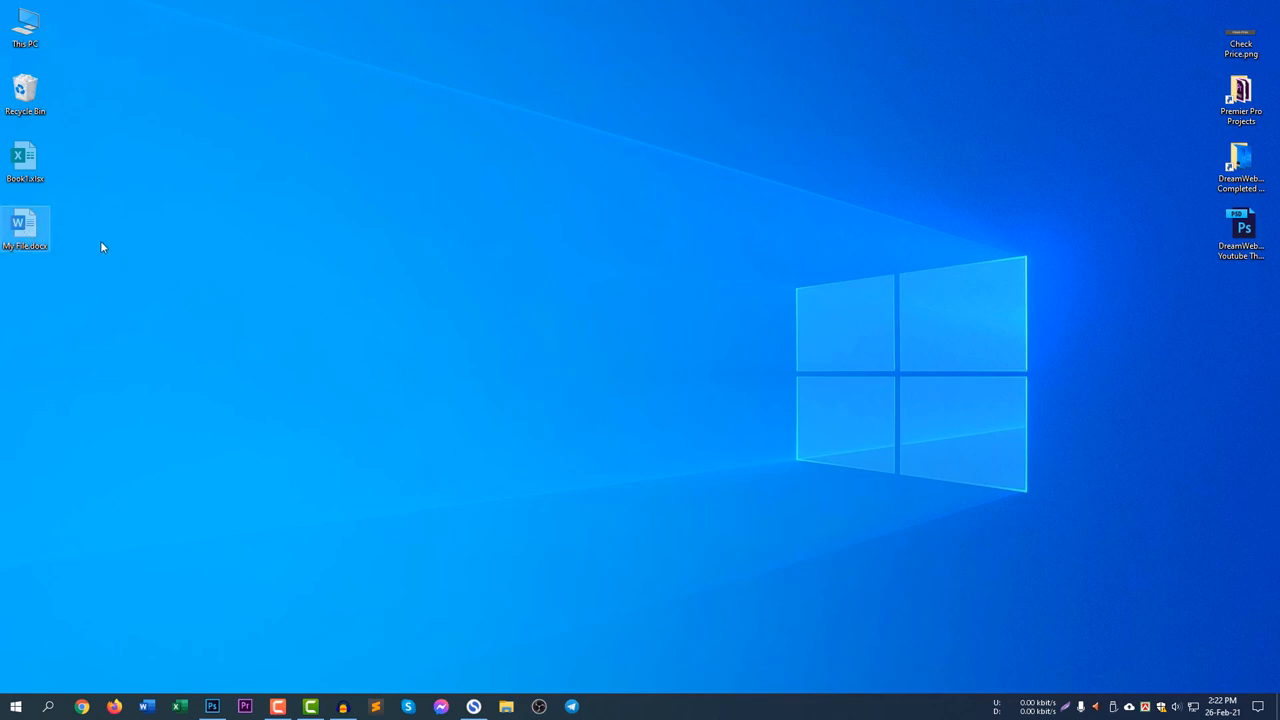
left_click(24, 224)
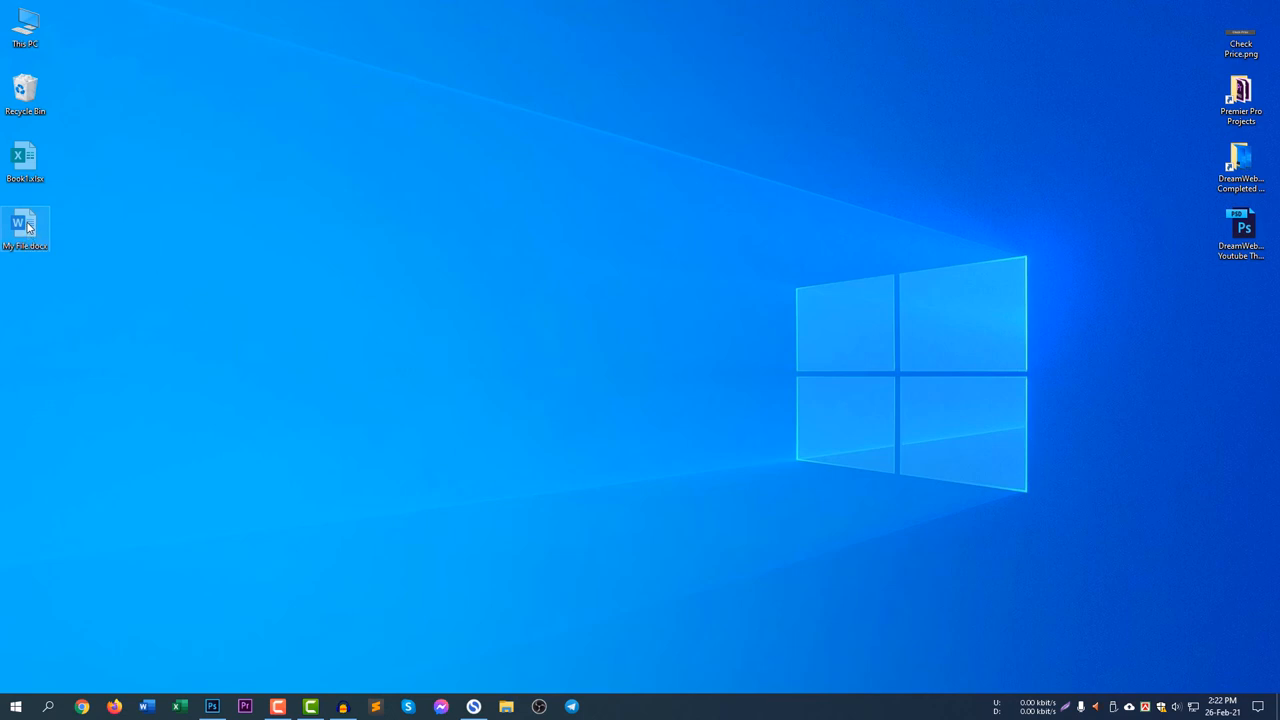
mouse_move(144, 272)
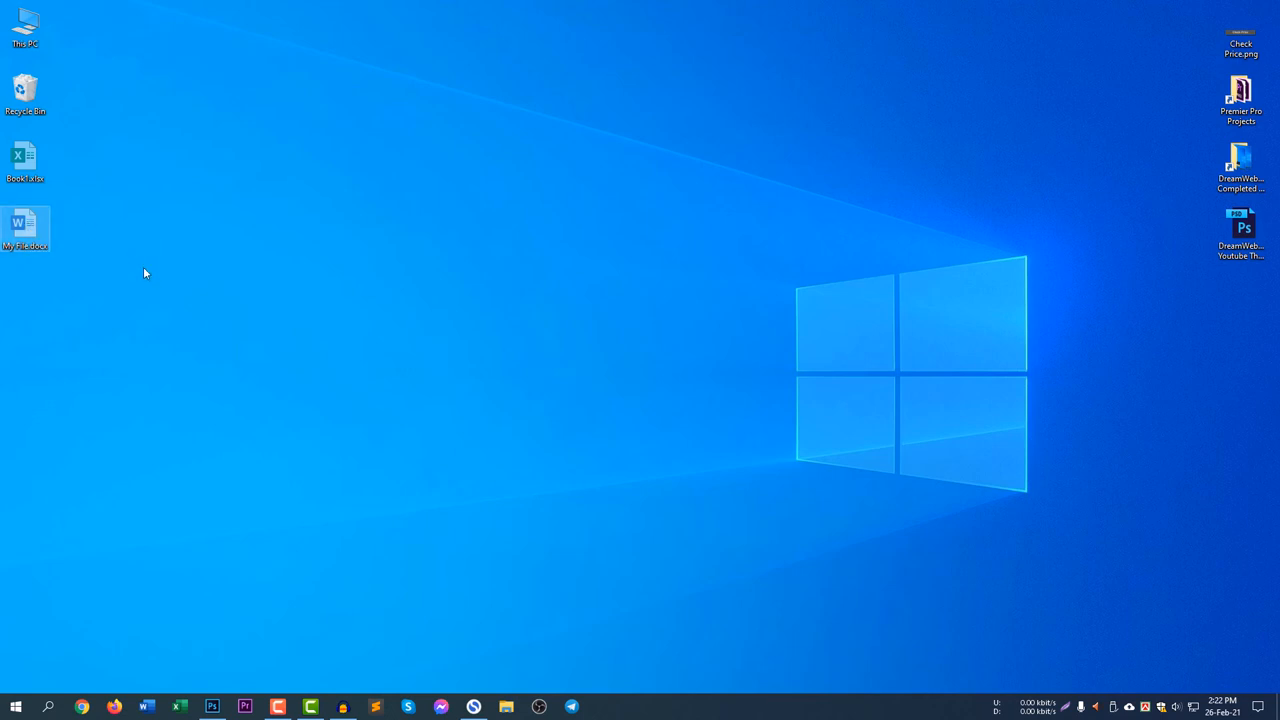
left_click(24, 224)
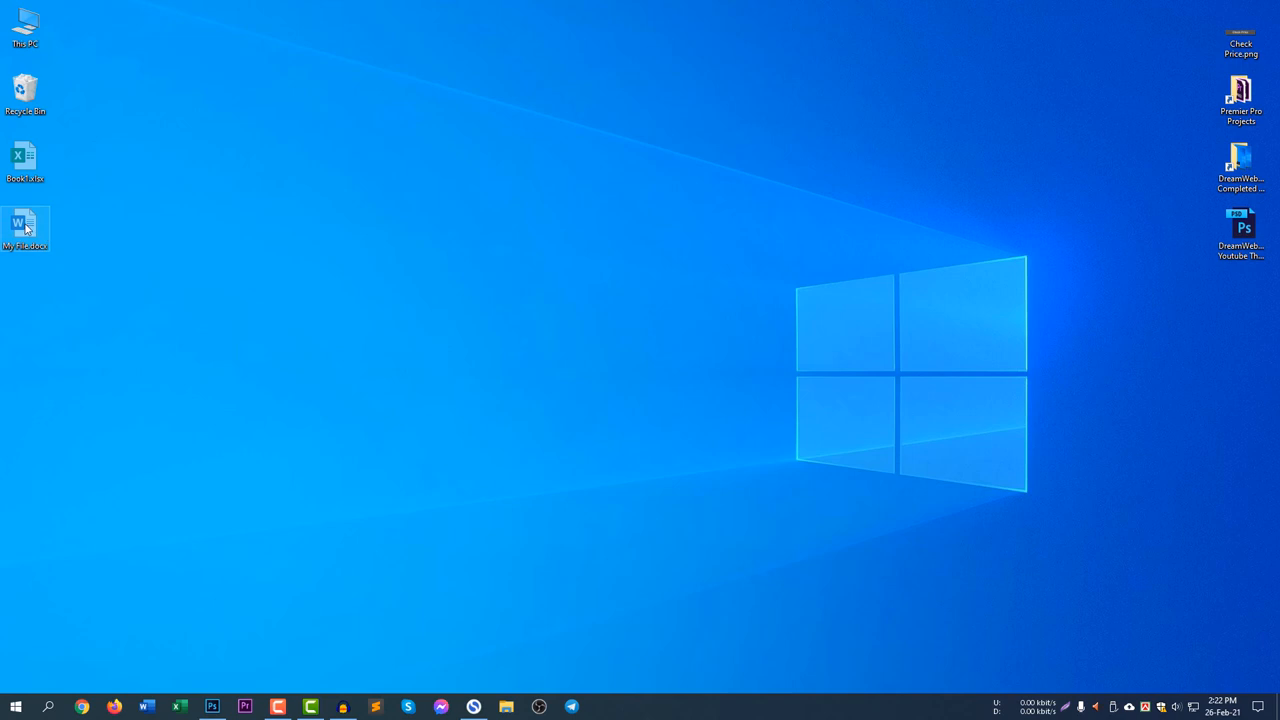
left_click_drag(24, 228, 1172, 204)
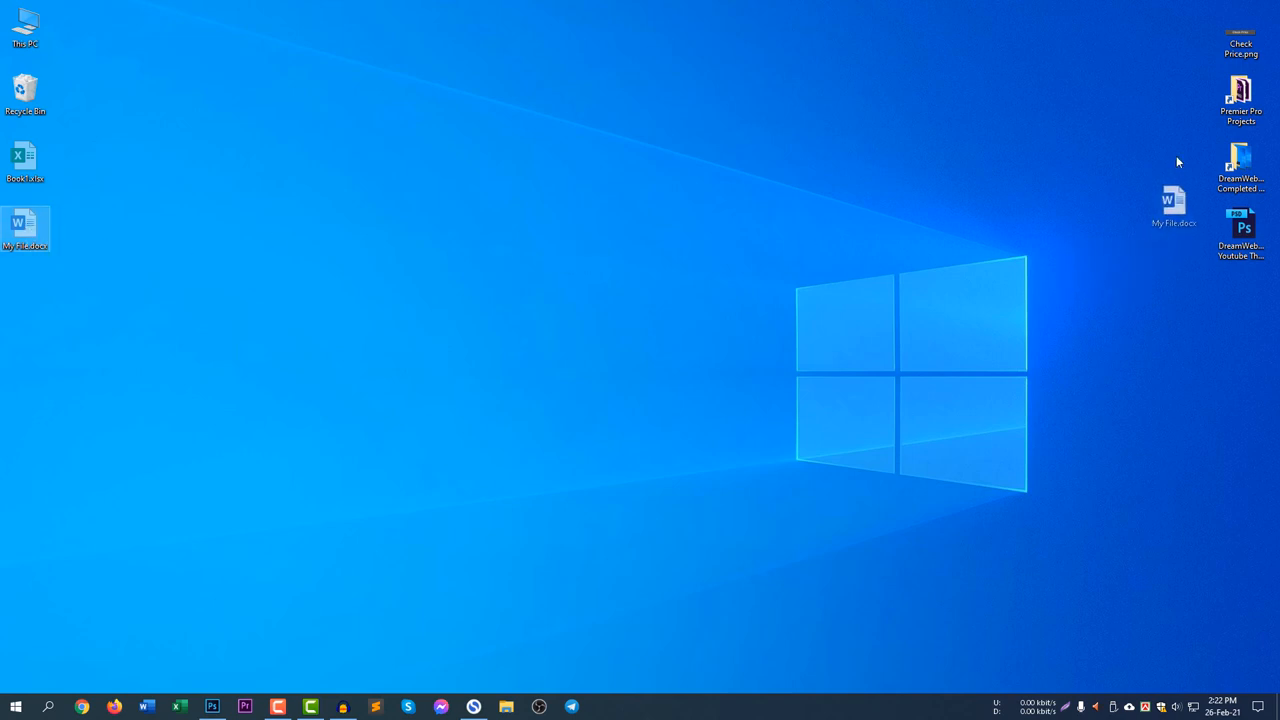
left_click_drag(1172, 206, 76, 90)
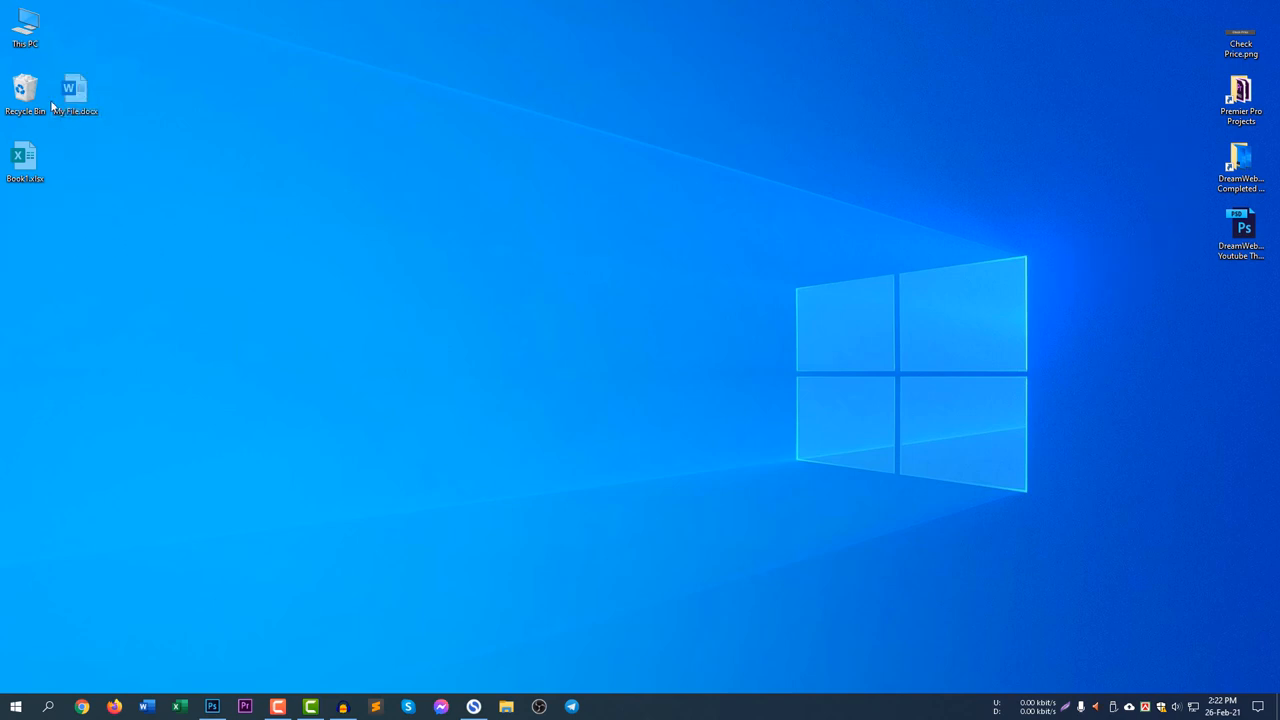
mouse_move(74, 90)
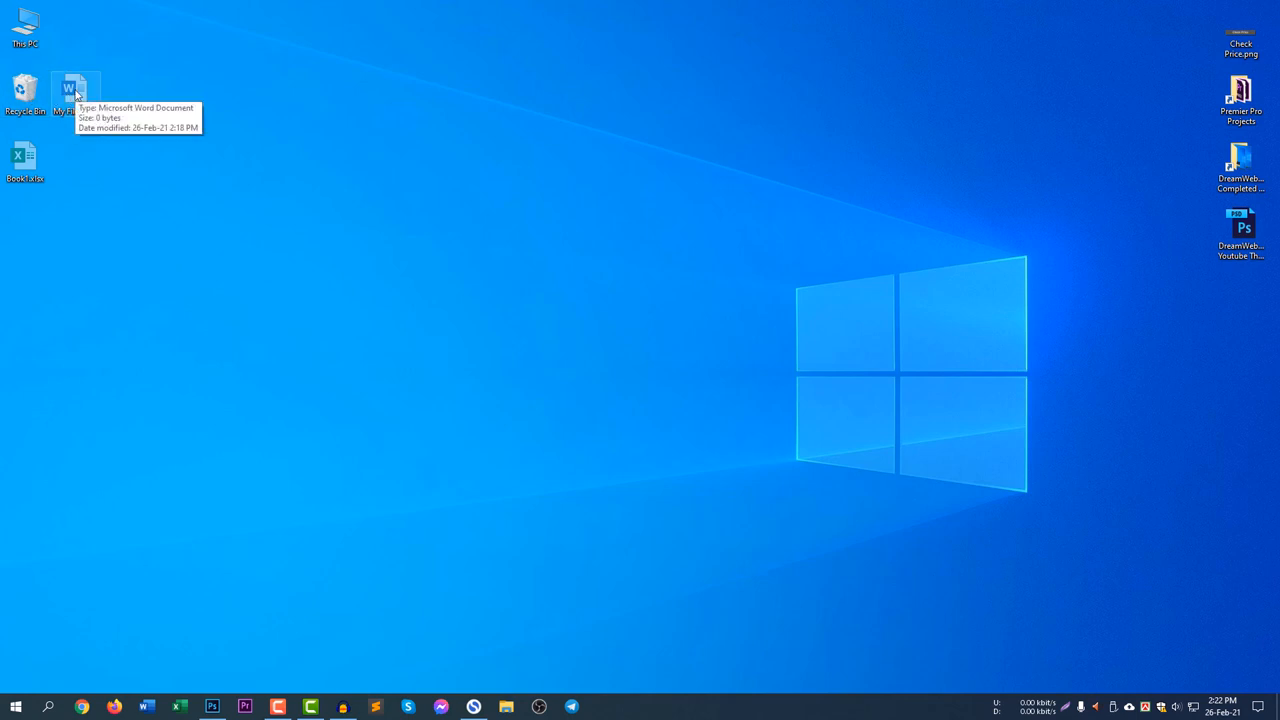